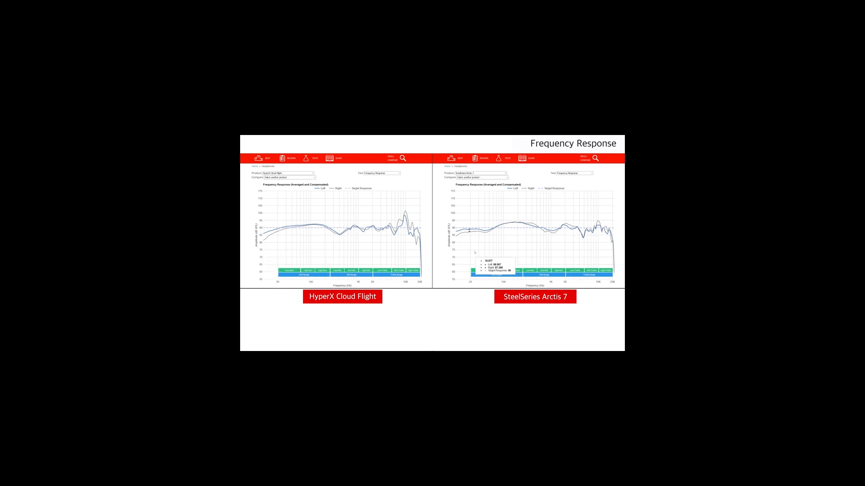
pyautogui.moveTo(462, 257)
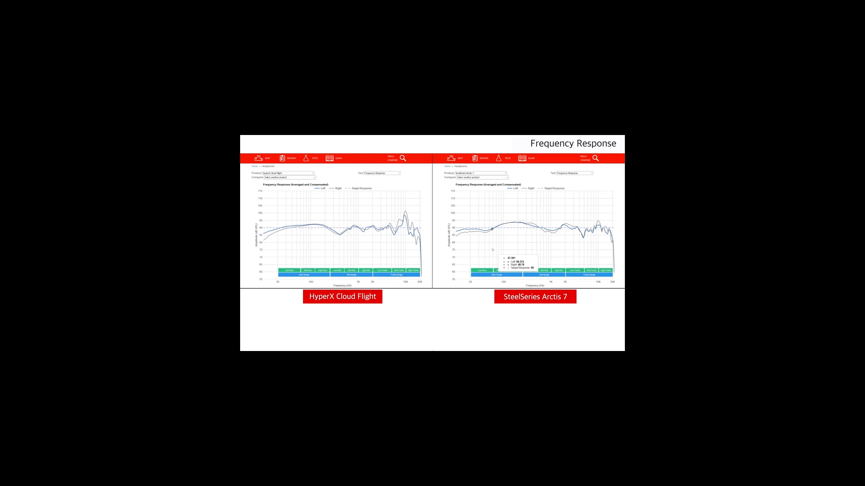
pyautogui.moveTo(526, 250)
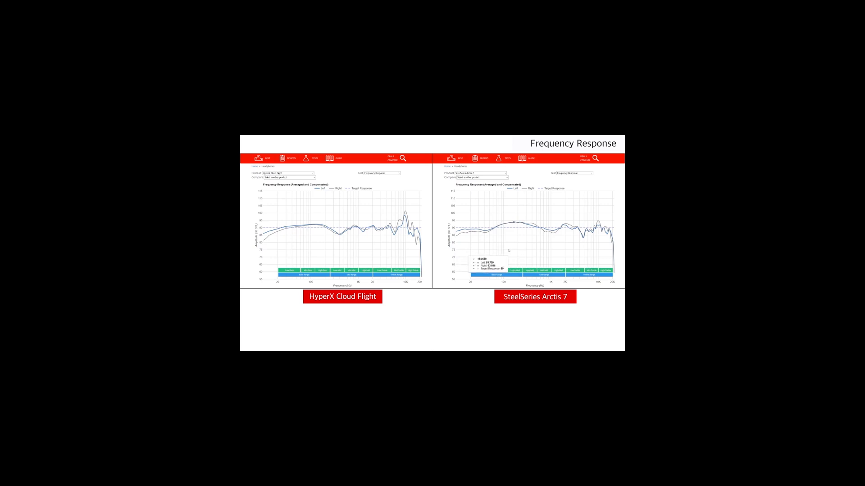
pyautogui.moveTo(498, 250)
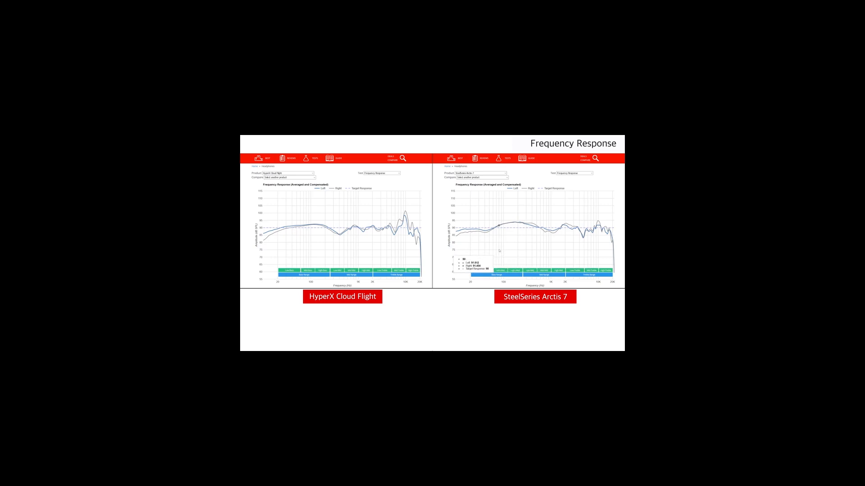
pyautogui.moveTo(332, 246)
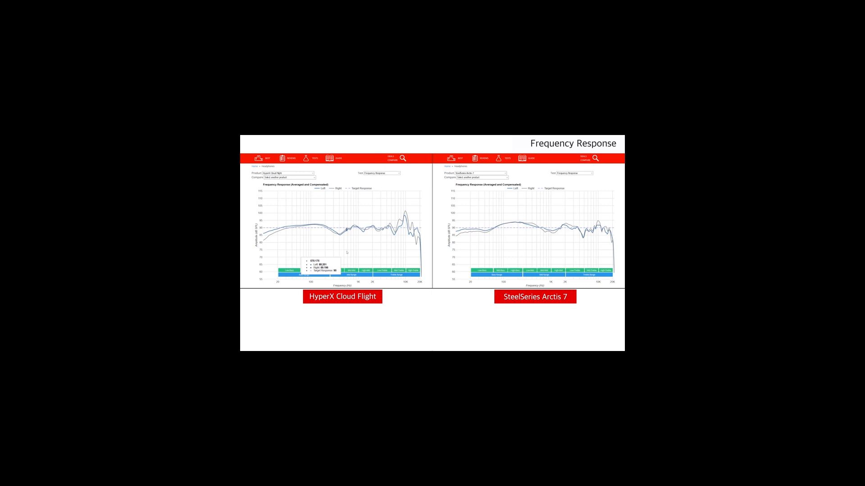
pyautogui.moveTo(524, 251)
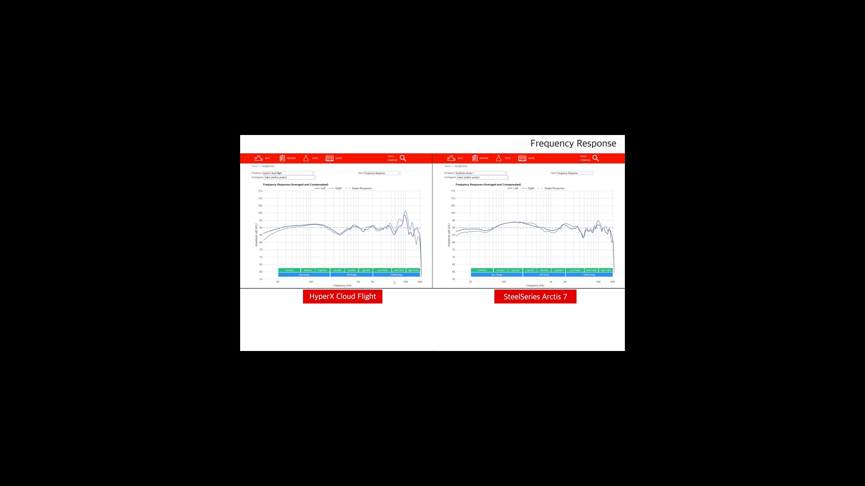
pyautogui.moveTo(405, 258)
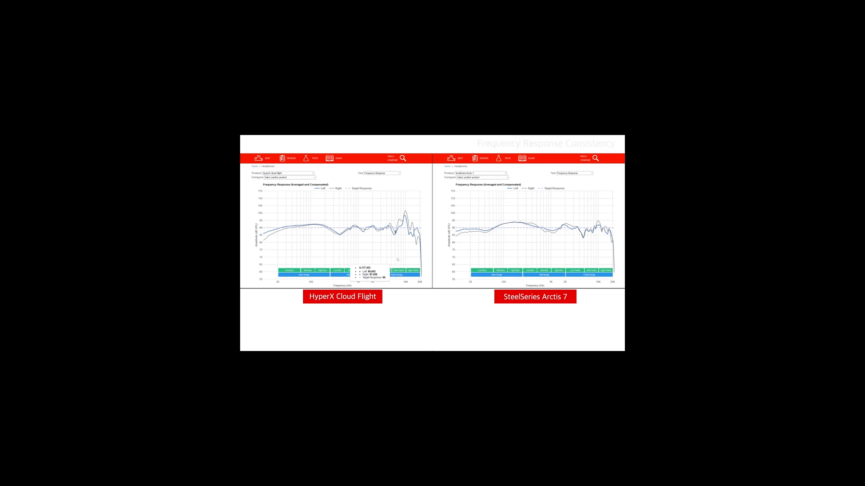
# Switch the side-by-side test graphs to Frequency Response Consistency.
pyautogui.click(575, 172)
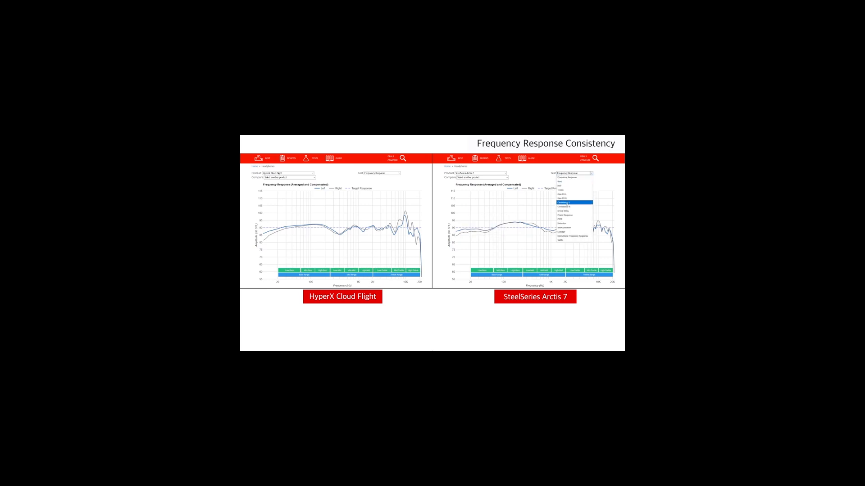
pyautogui.click(572, 203)
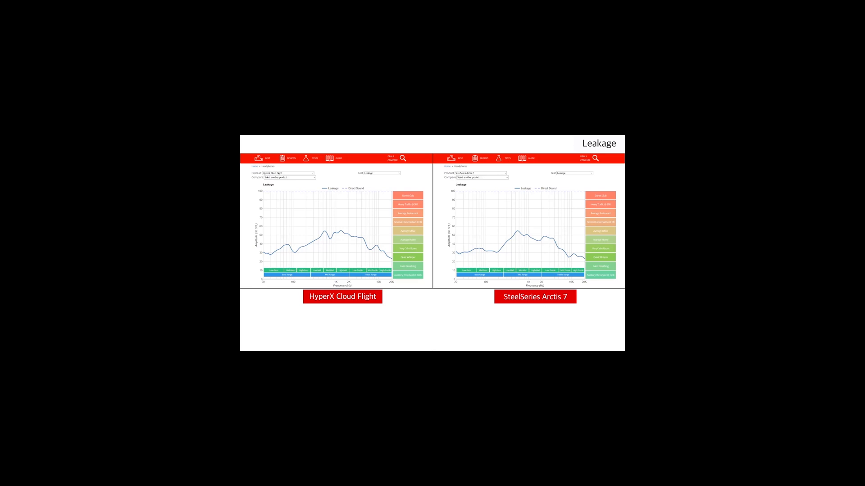
pyautogui.moveTo(507, 257)
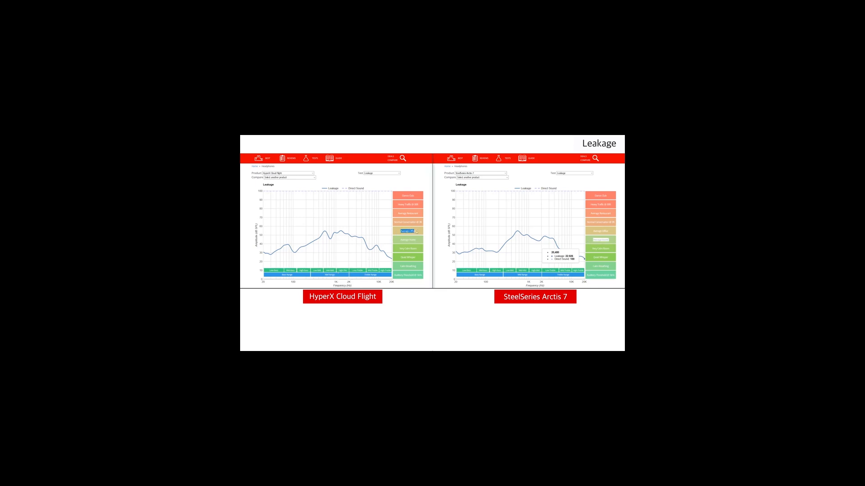
pyautogui.moveTo(347, 258)
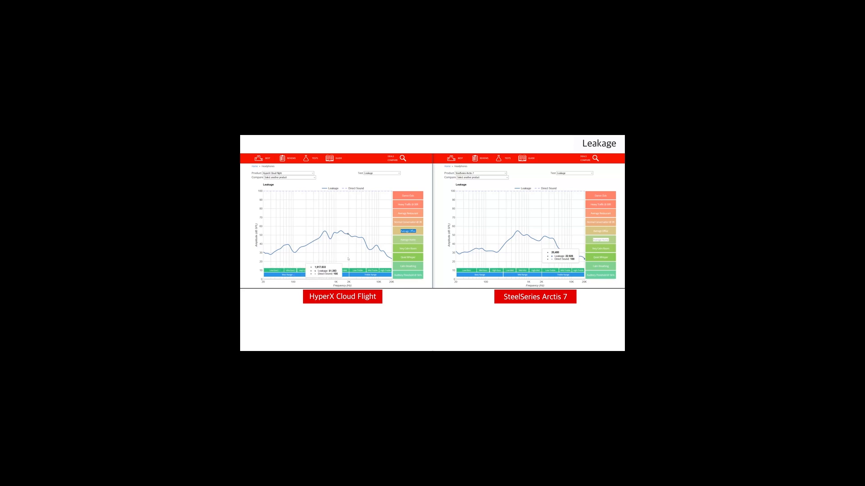